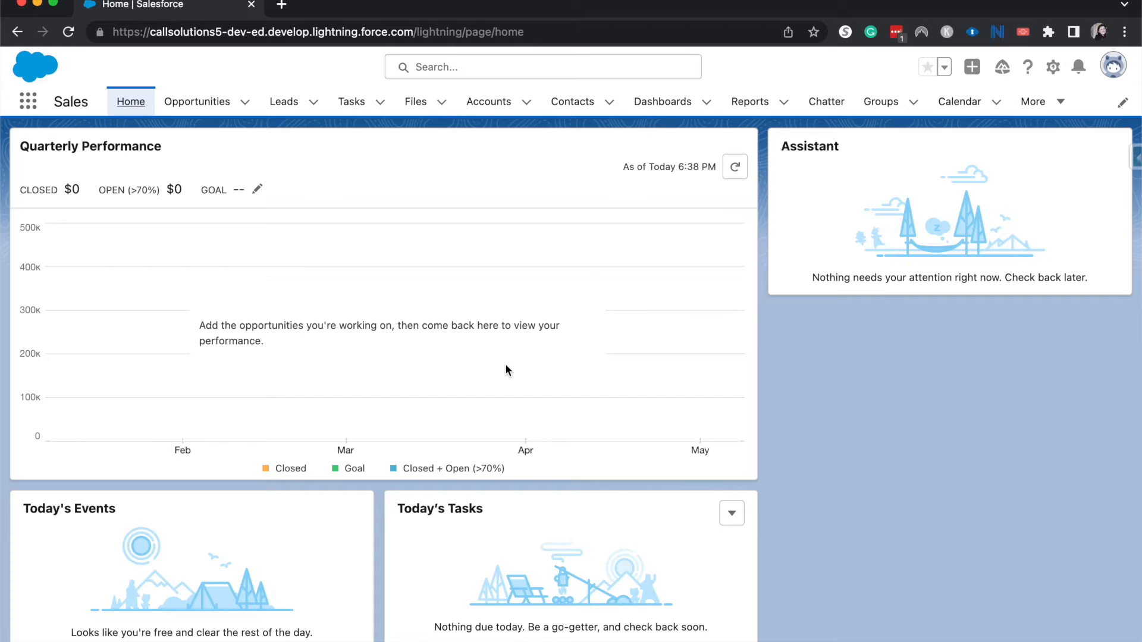
{"action": "mouse_move", "coordinate": [583, 101]}
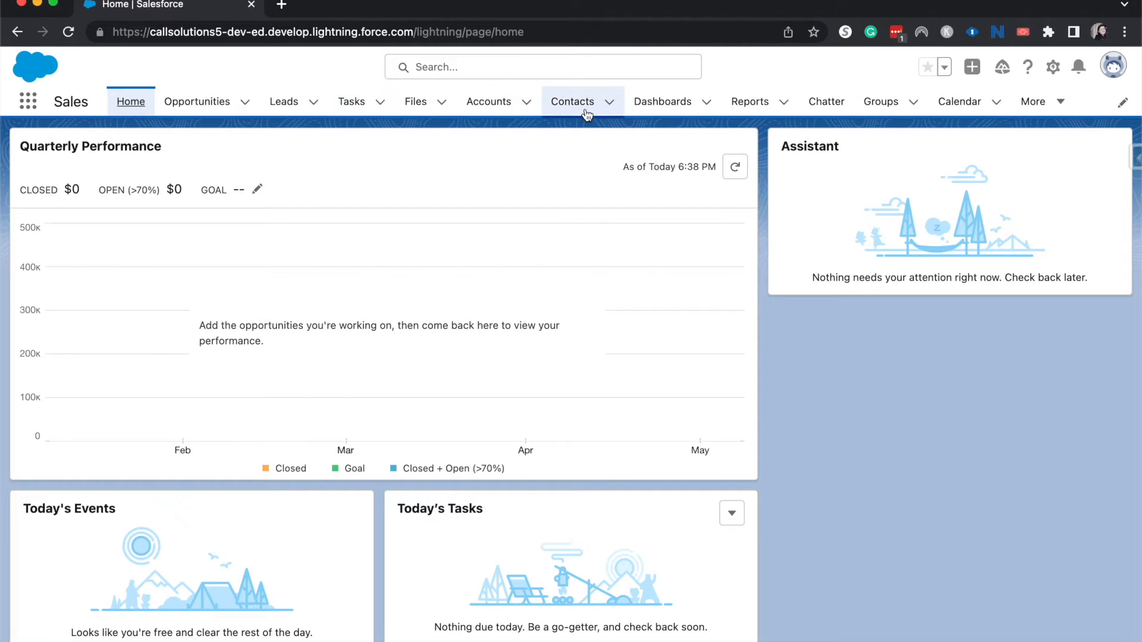
{"action": "left_click", "coordinate": [573, 101]}
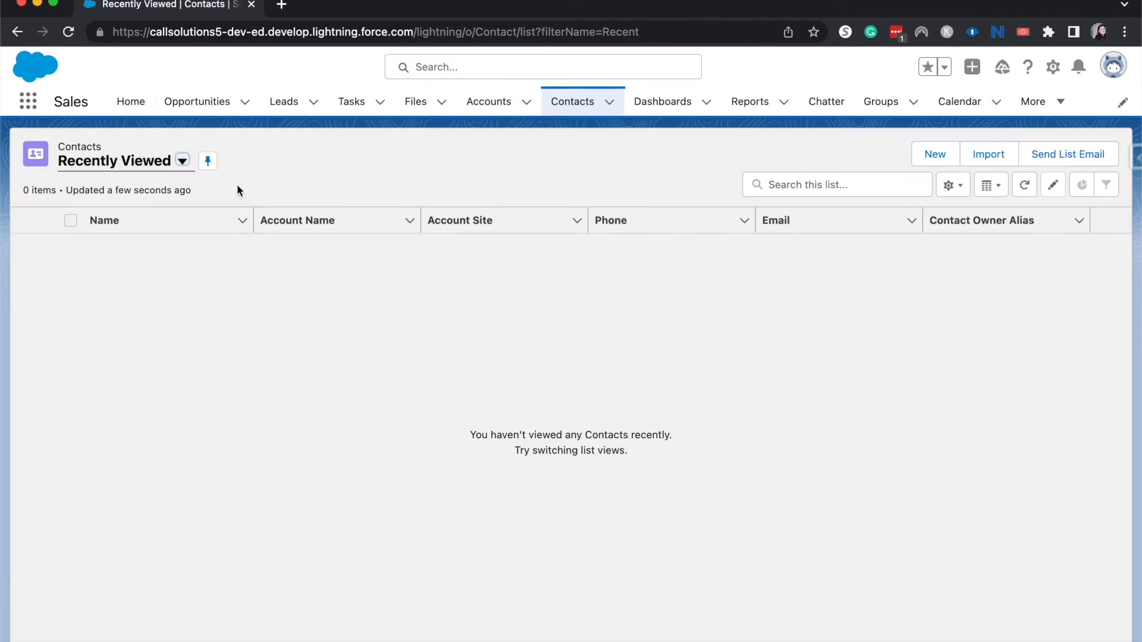
{"action": "left_click", "coordinate": [183, 161]}
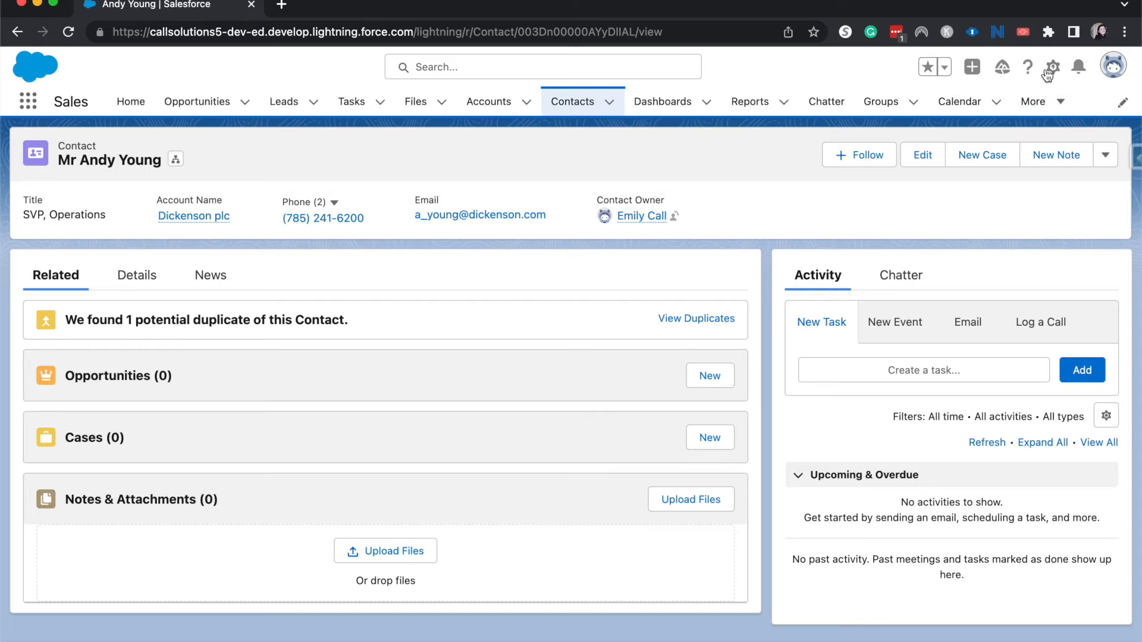
Enter Edit Page via the Setup gear, dismiss the tip, and locate Twitter in the Components panel
{"action": "left_click", "coordinate": [1050, 66]}
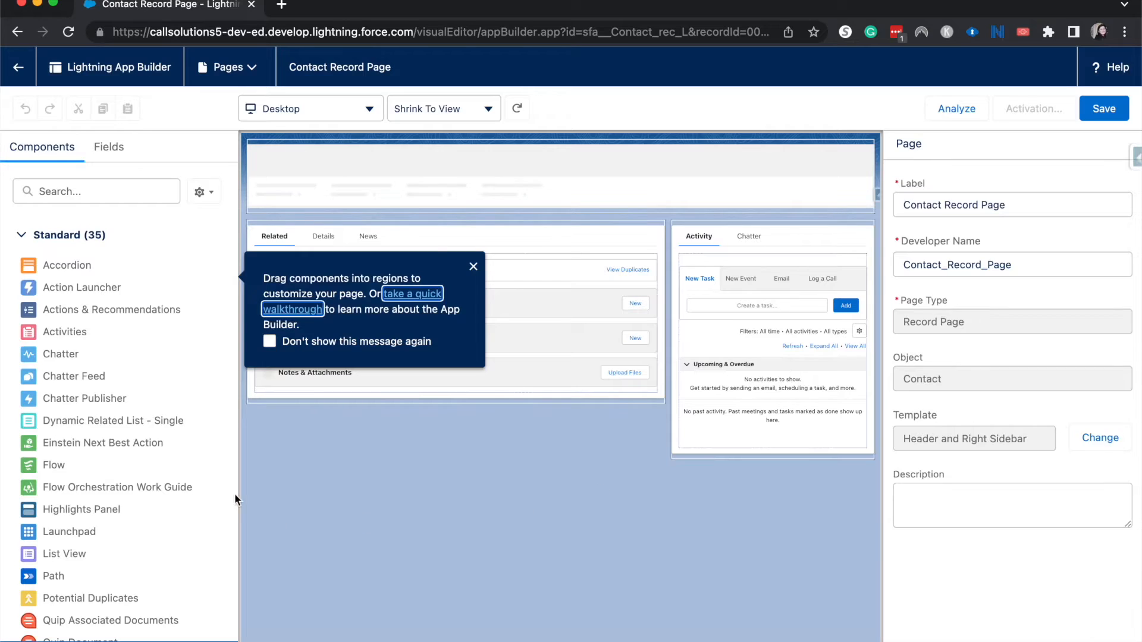
{"action": "left_click", "coordinate": [473, 266]}
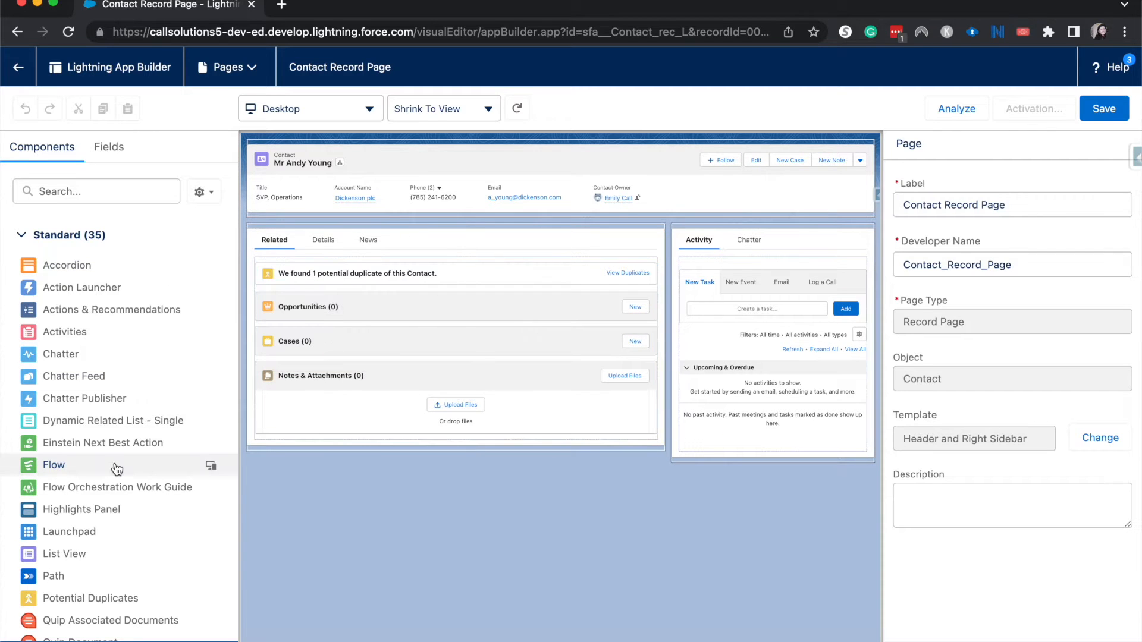
{"action": "scroll", "scroll_direction": "down", "scroll_amount": 3}
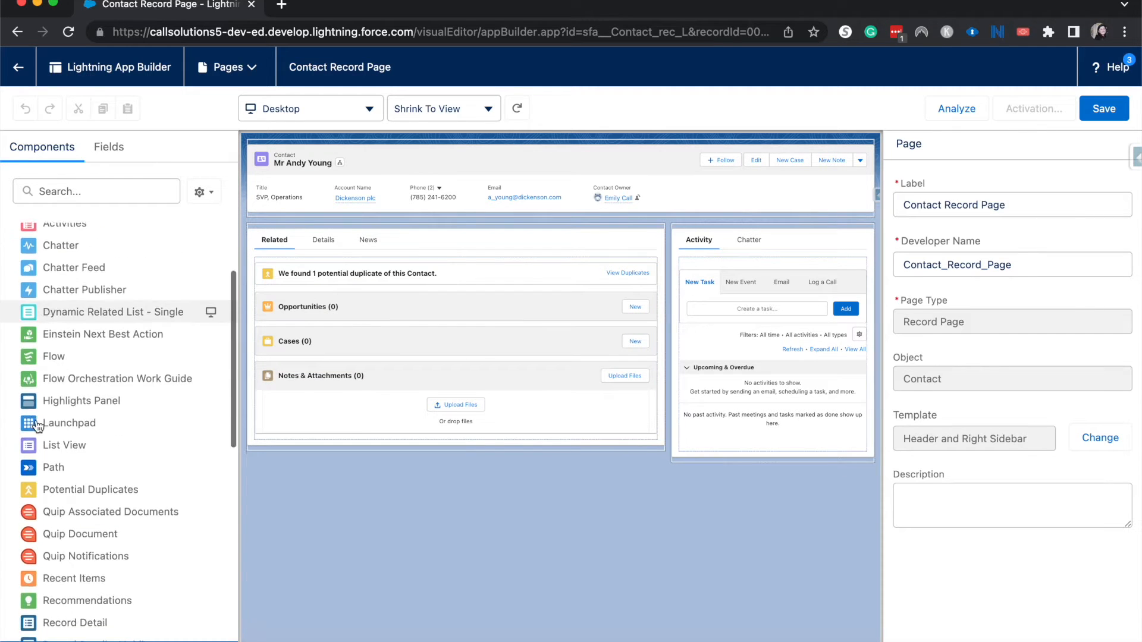
{"action": "scroll", "scroll_direction": "down", "scroll_amount": 3}
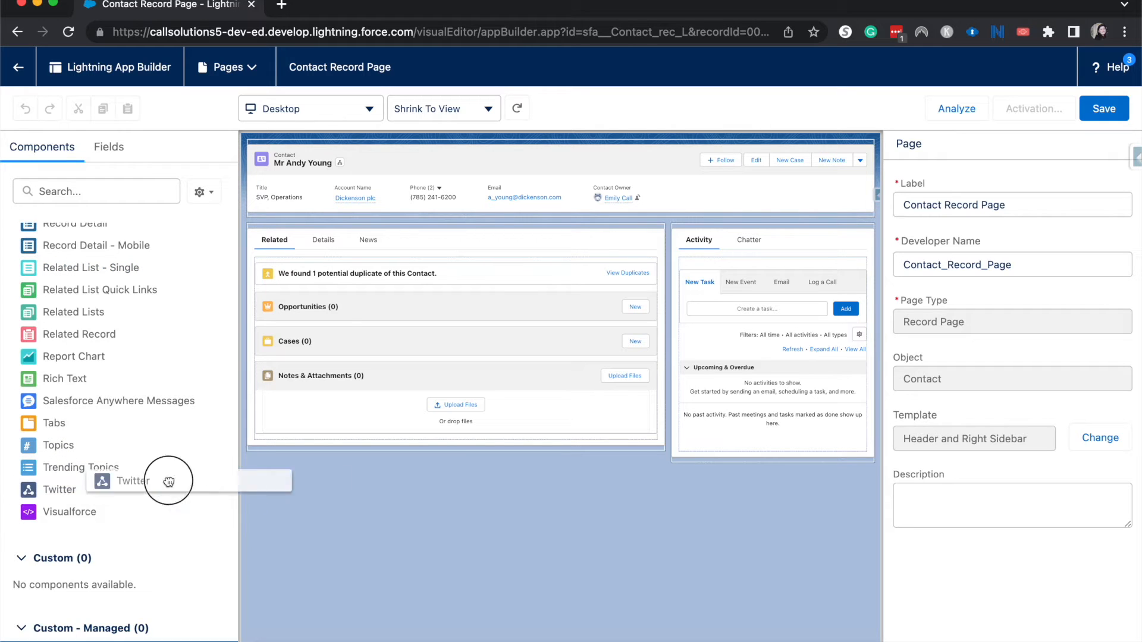
Drop the Twitter component into the right sidebar directly below the Activity panel
{"action": "left_click_drag", "start_coordinate": [131, 481], "coordinate": [774, 494]}
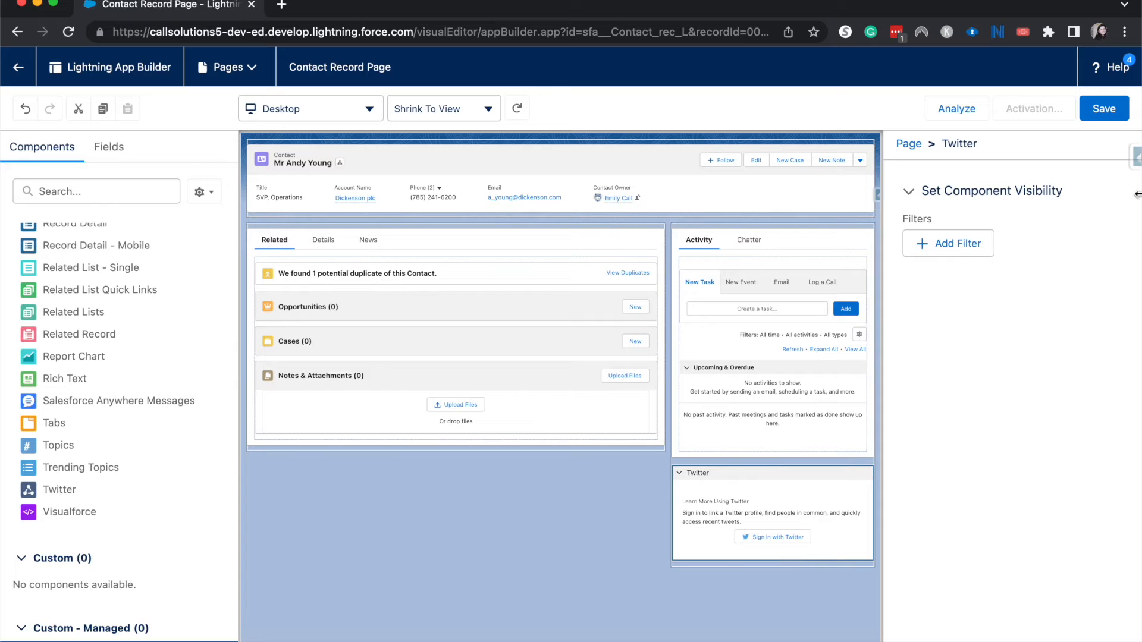
Save the edited Contact Record Page, postponing activation, and enter the Activation settings
{"action": "left_click", "coordinate": [1101, 108]}
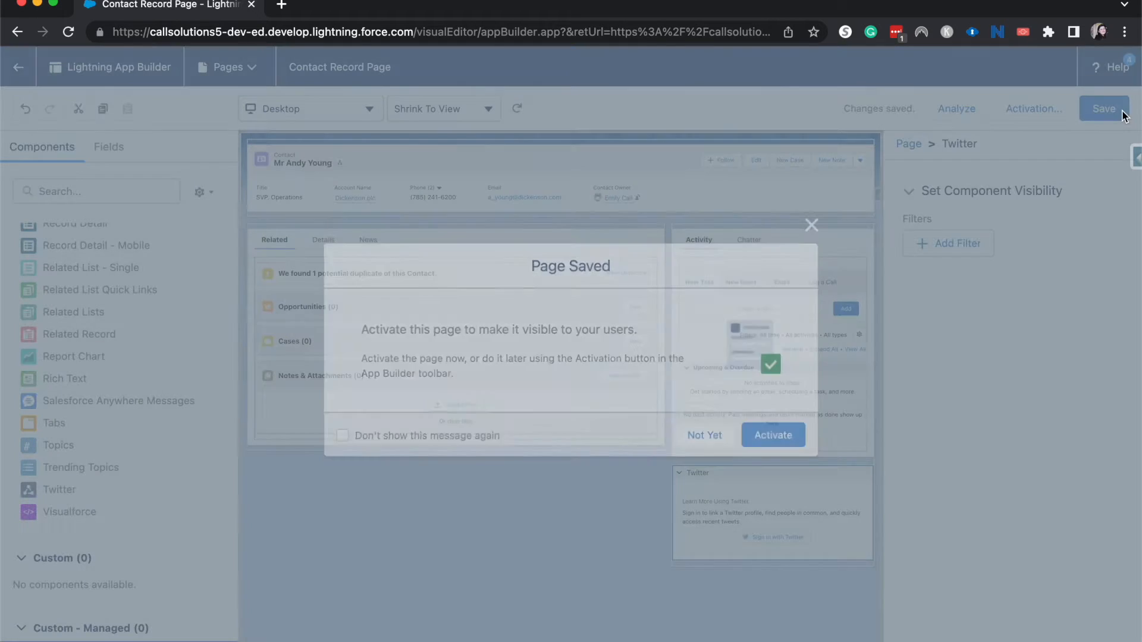
{"action": "left_click", "coordinate": [704, 435]}
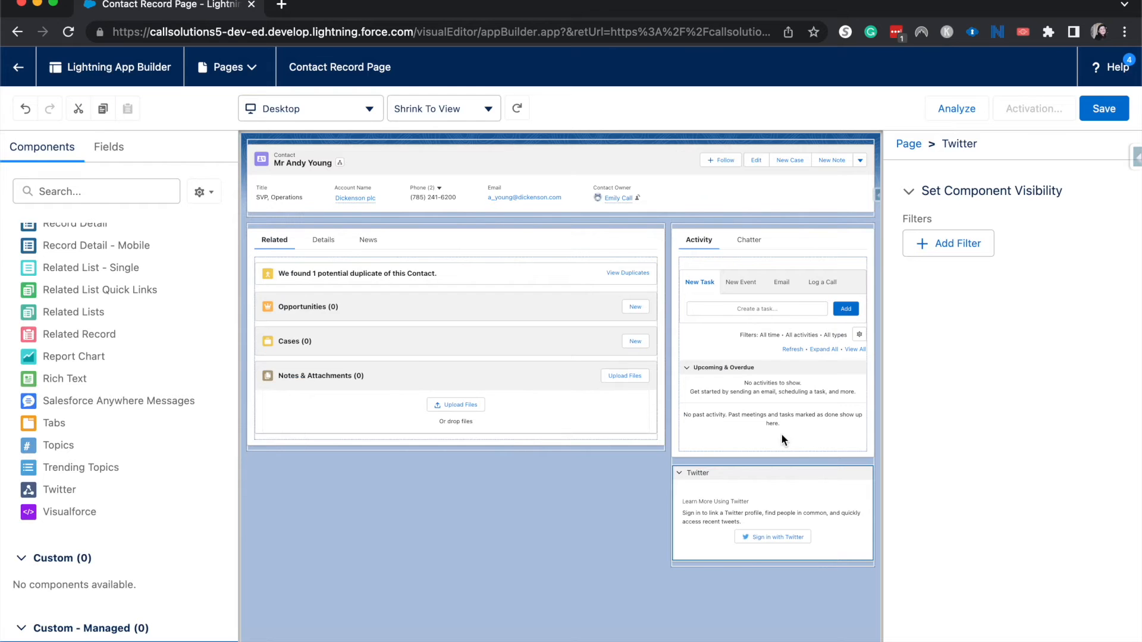
{"action": "left_click", "coordinate": [1034, 109]}
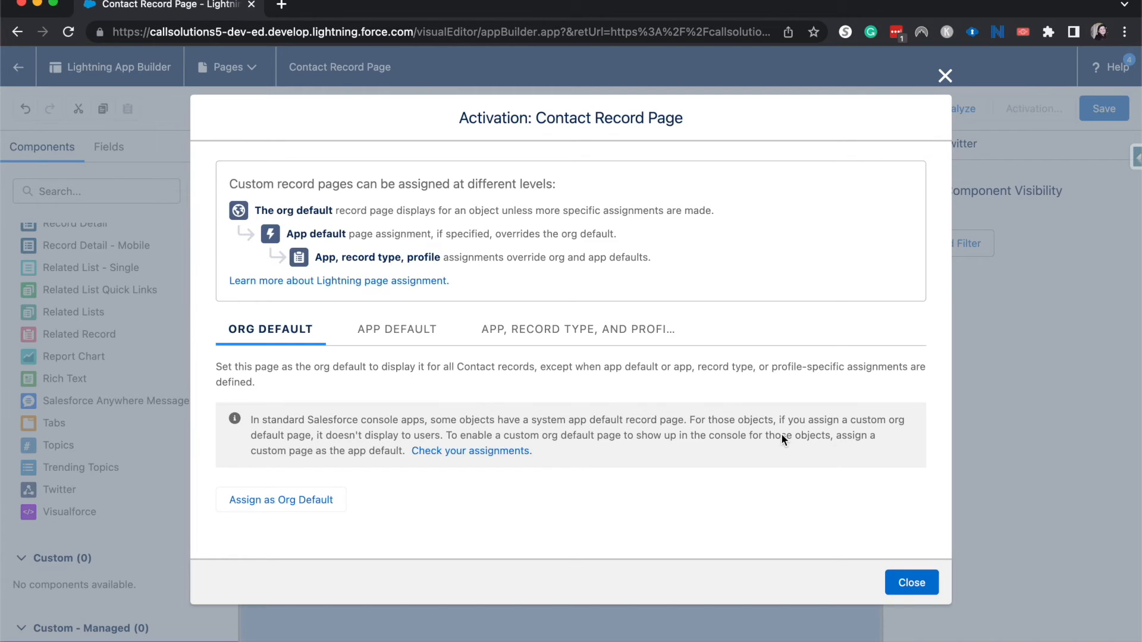
Assign the page as Org Default for Desktop and phone and confirm the assignment
{"action": "left_click", "coordinate": [280, 500]}
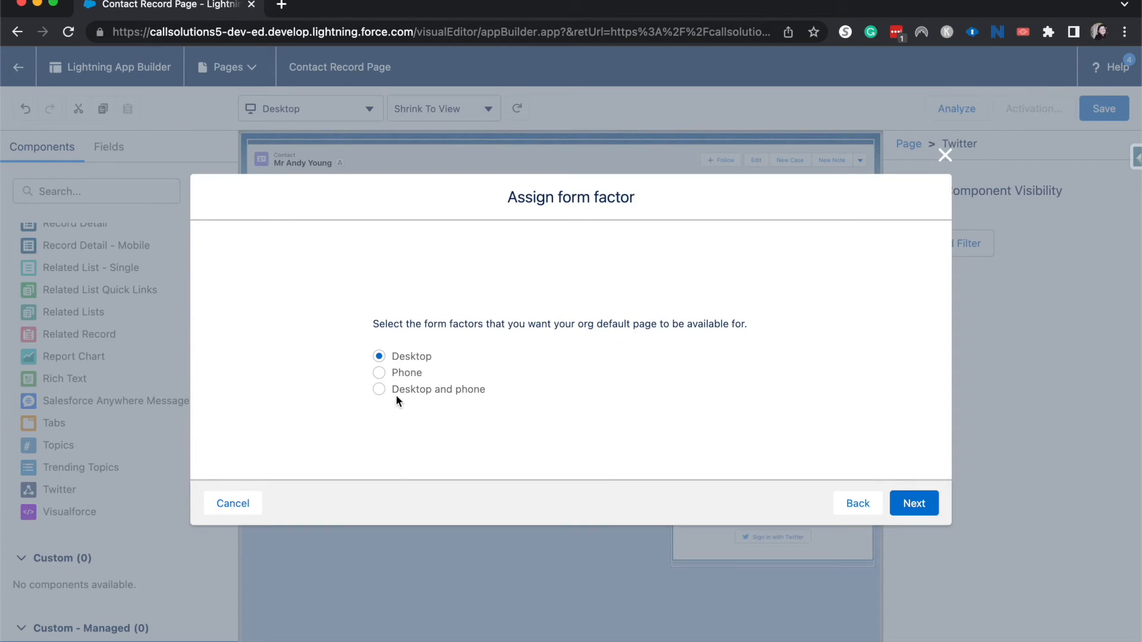
{"action": "left_click", "coordinate": [914, 503]}
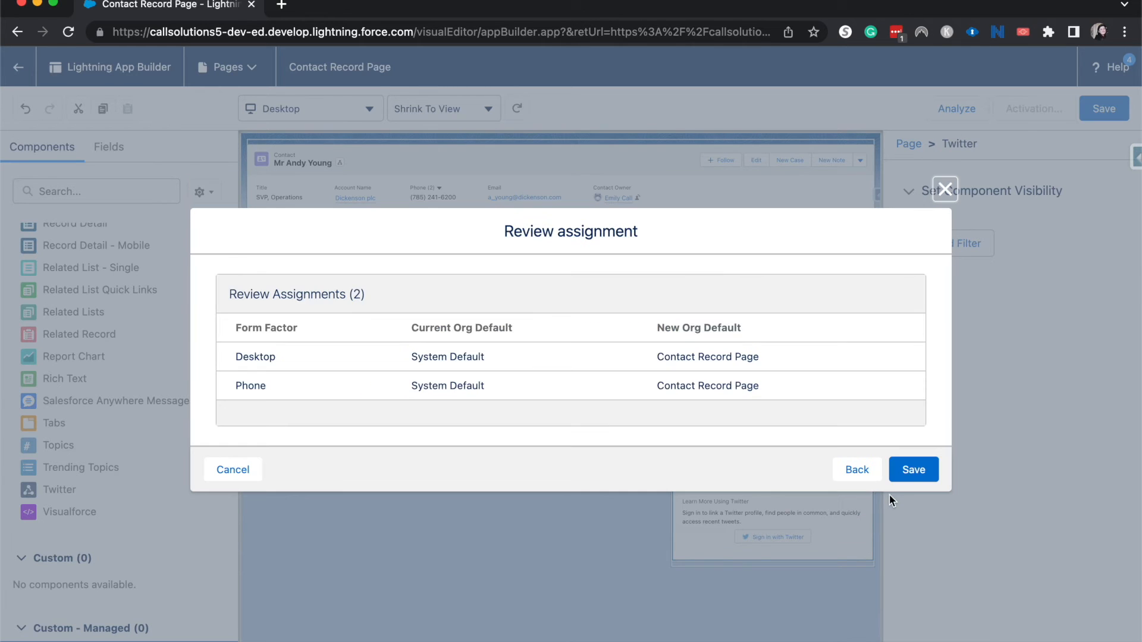
{"action": "left_click", "coordinate": [912, 470]}
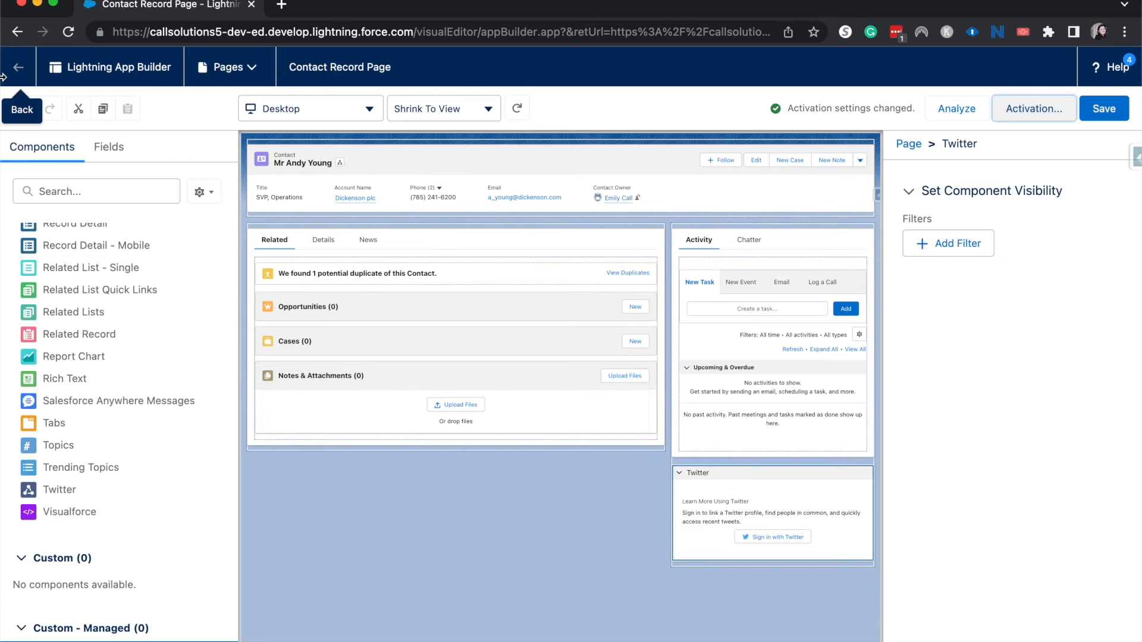
{"action": "left_click", "coordinate": [18, 66]}
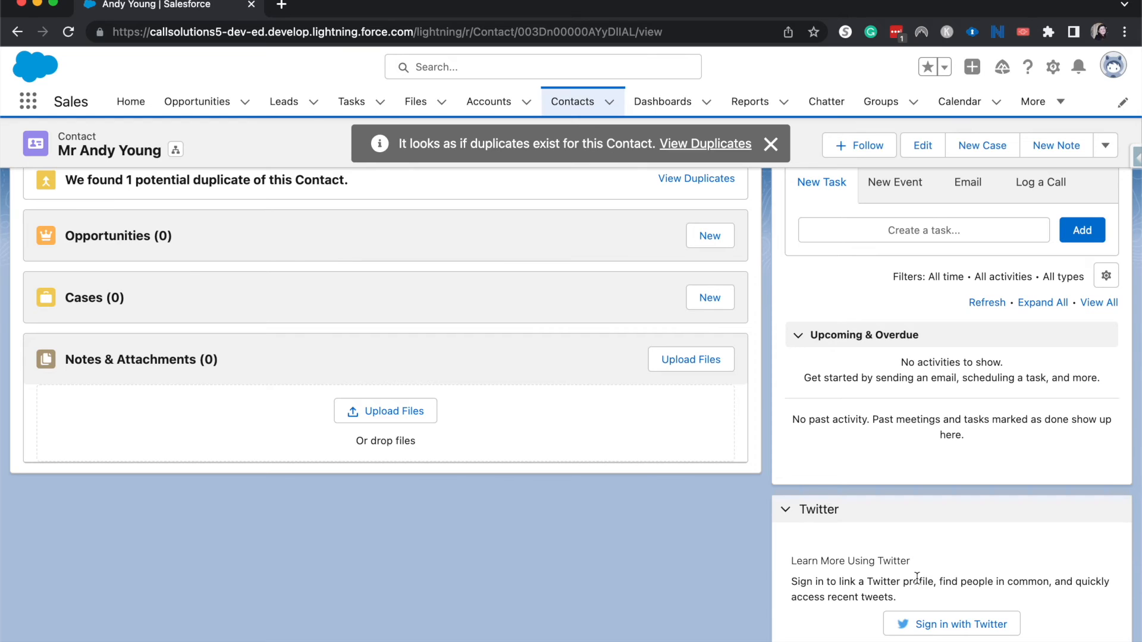
{"action": "mouse_move", "coordinate": [1060, 462]}
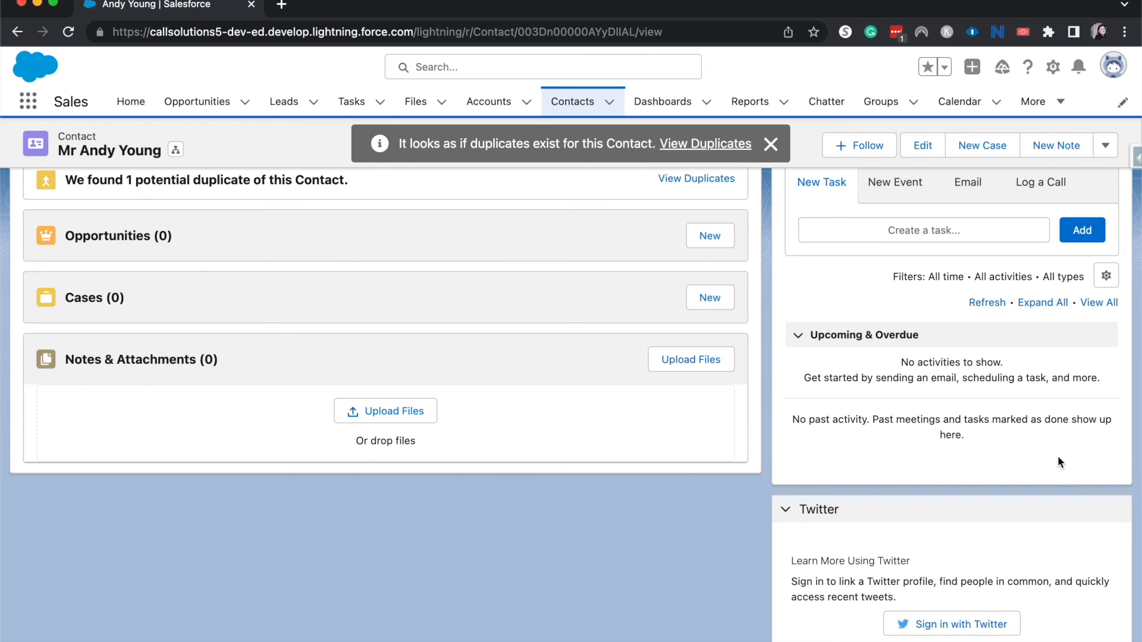
{"action": "mouse_move", "coordinate": [1018, 507]}
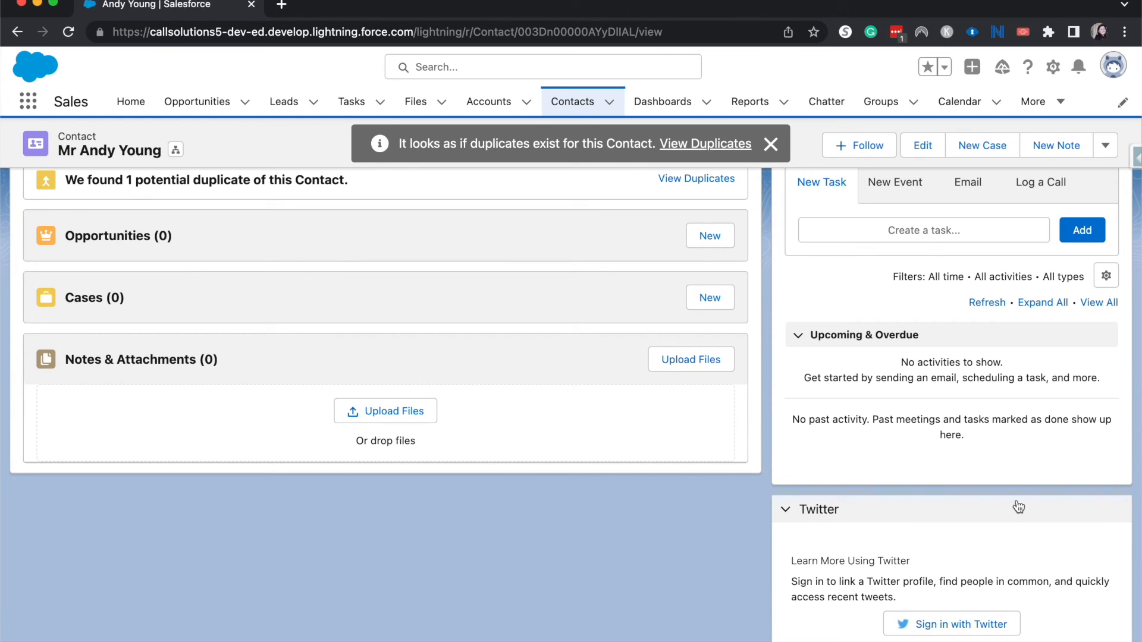